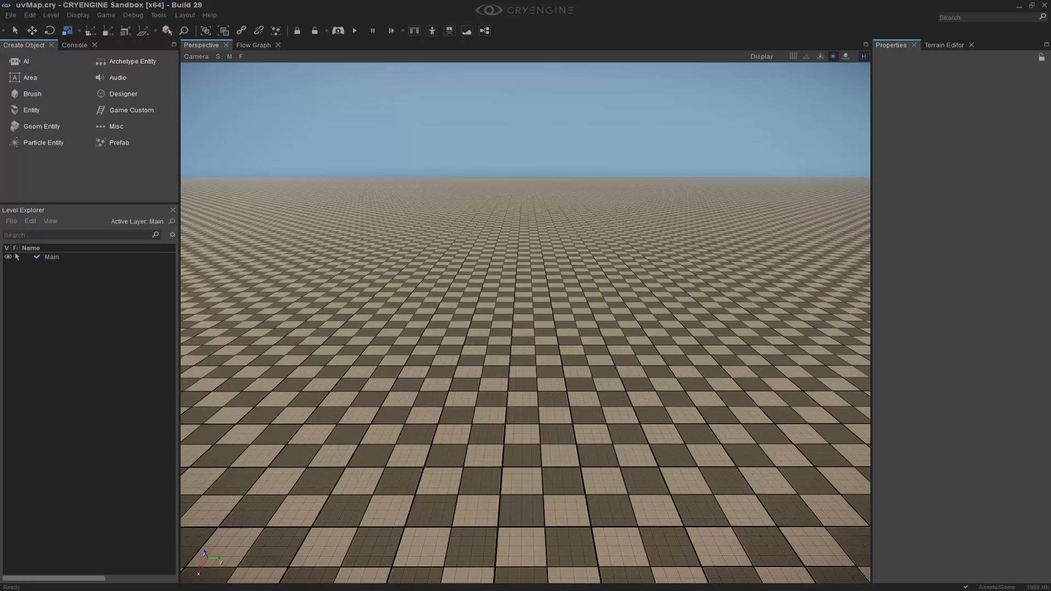
mouse_move(526, 368)
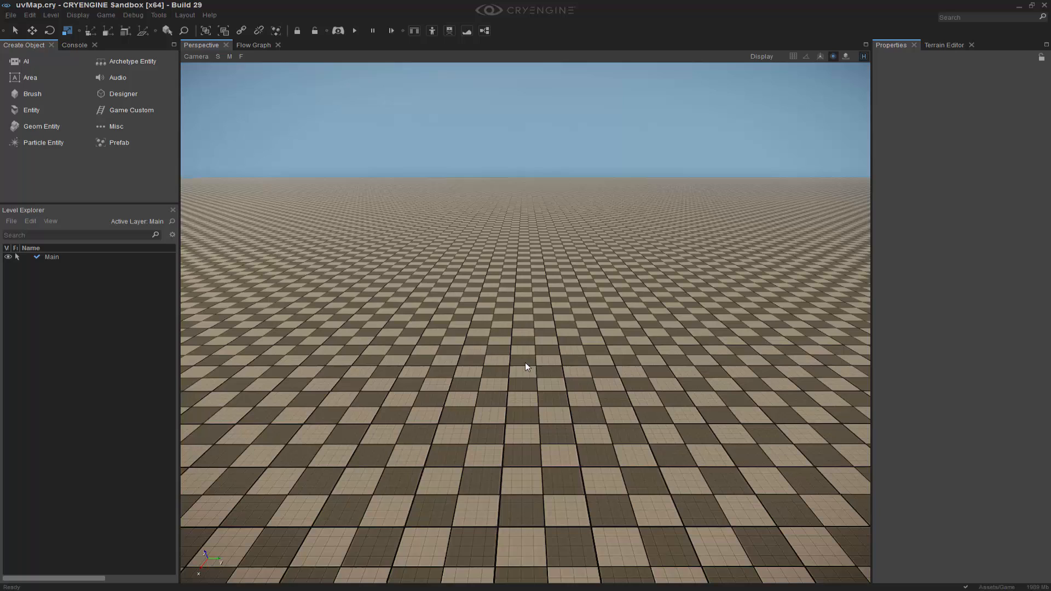
mouse_move(583, 268)
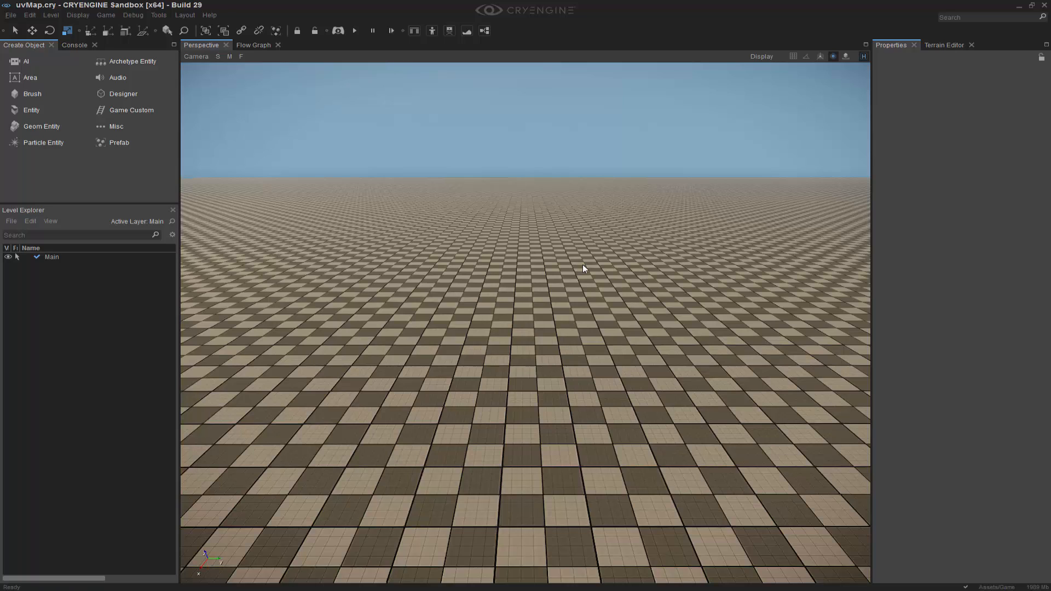
mouse_move(159, 14)
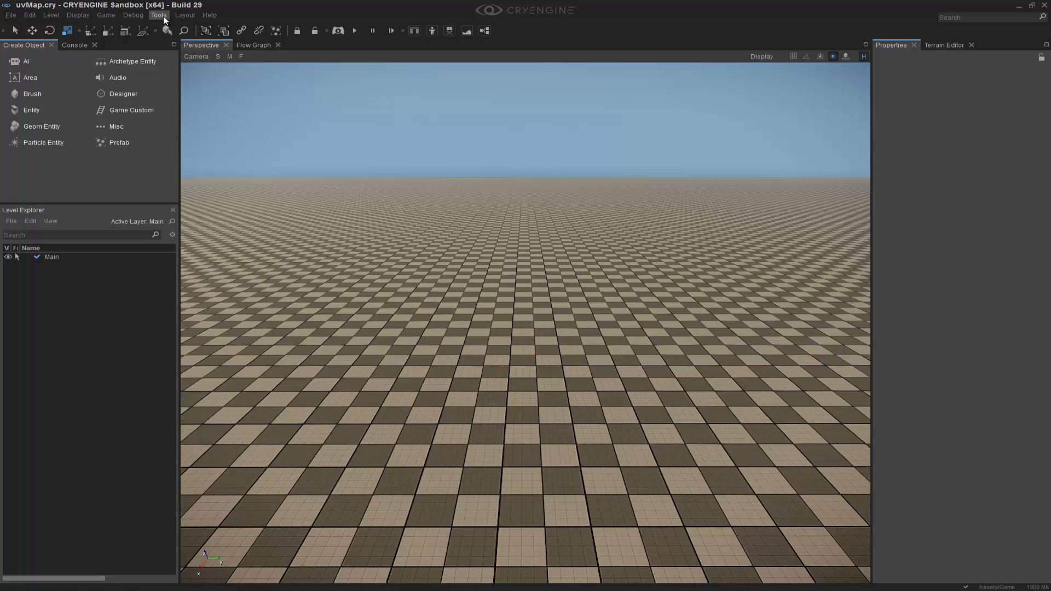
- Launch the Vegetation Editor from Tools and start adding a vegetation object from a model file
click(157, 14)
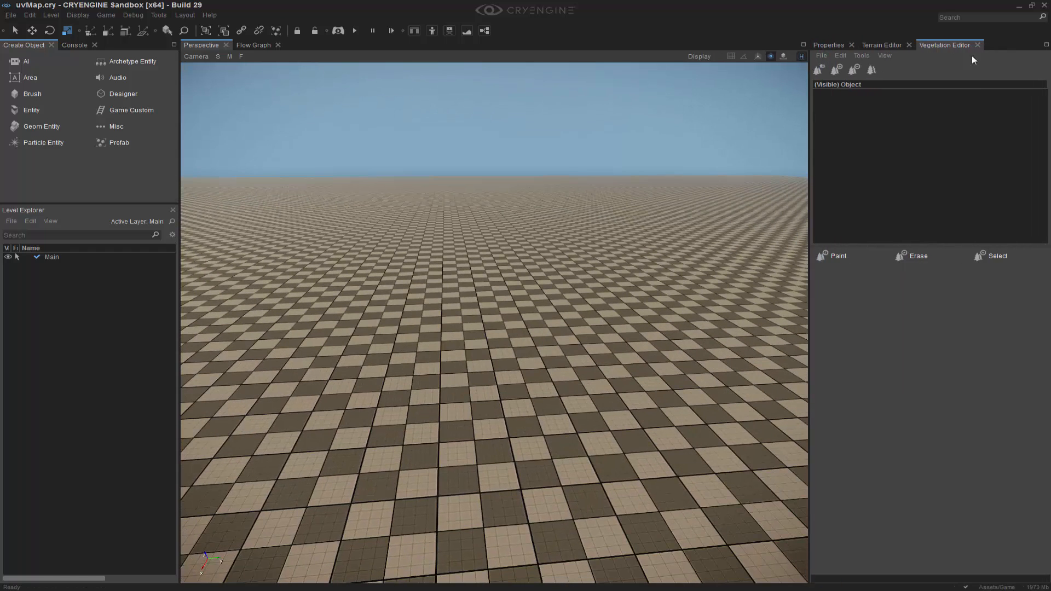
click(836, 70)
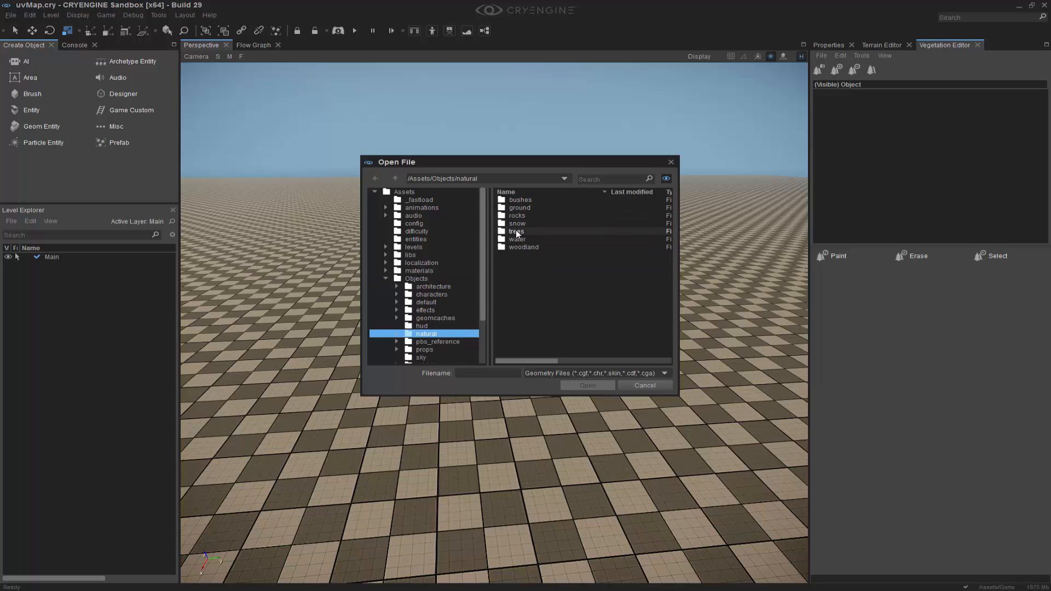
- Add palm_tree_large_a_con.cgf from Objects/natural/trees/palm_tree to the Default vegetation group
double_click(515, 231)
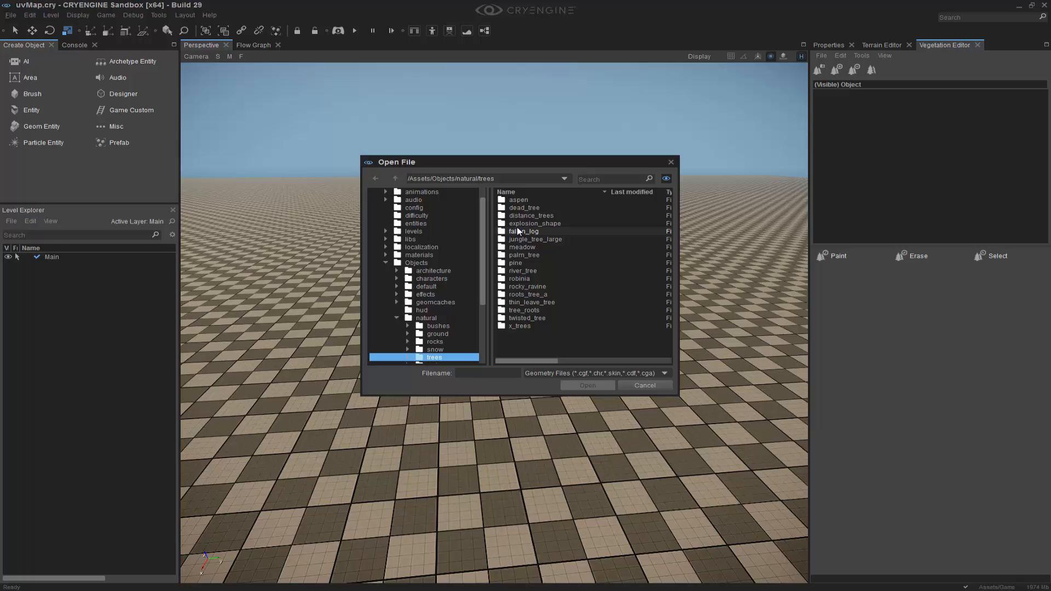
mouse_move(524, 255)
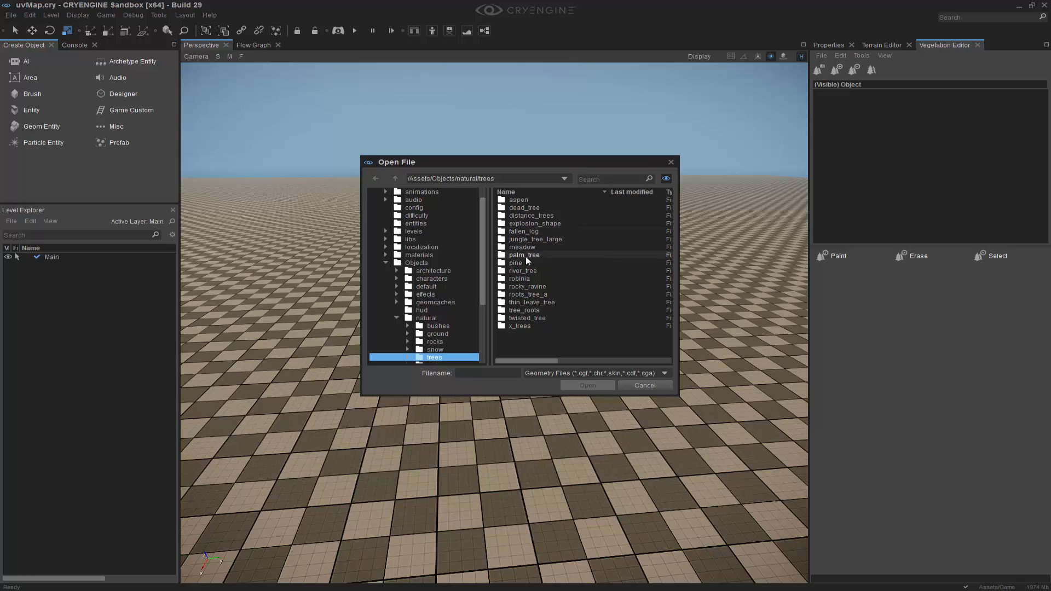
double_click(523, 255)
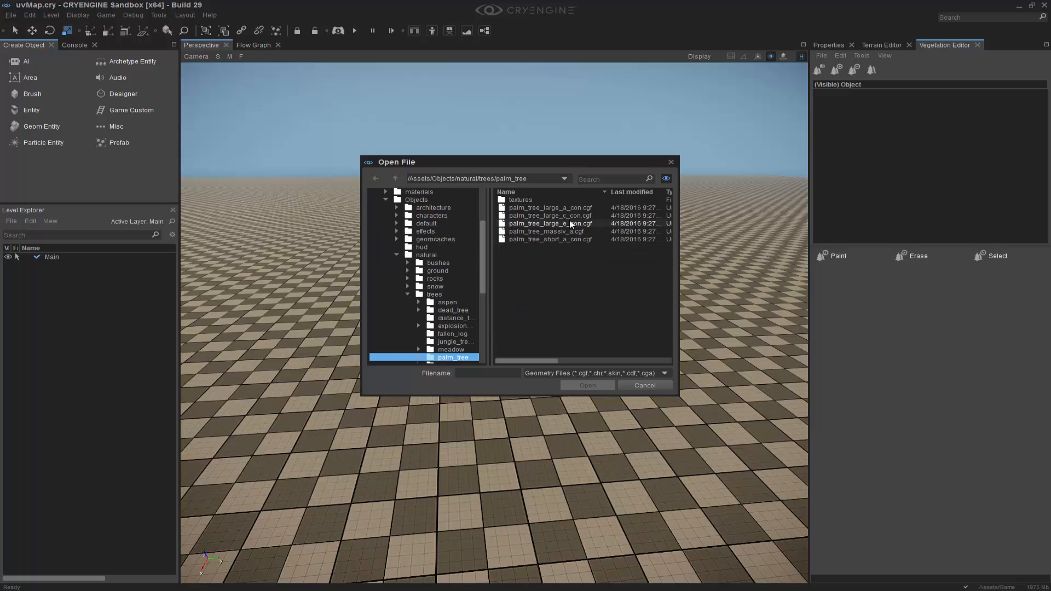
click(548, 207)
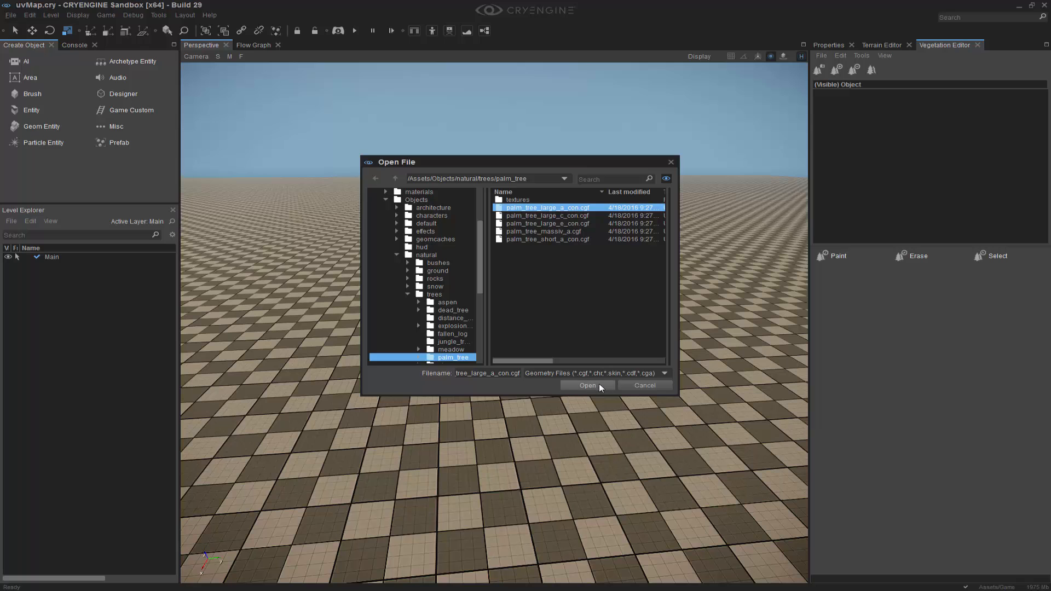
click(587, 385)
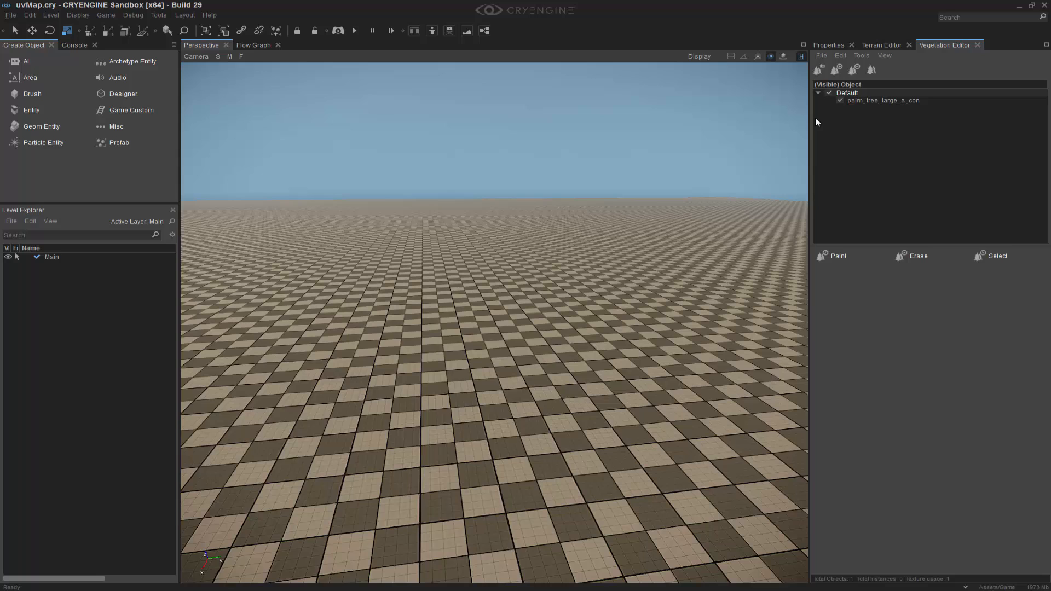
- Select palm_tree_large_a_con and paint a palm tree onto the terrain
click(882, 100)
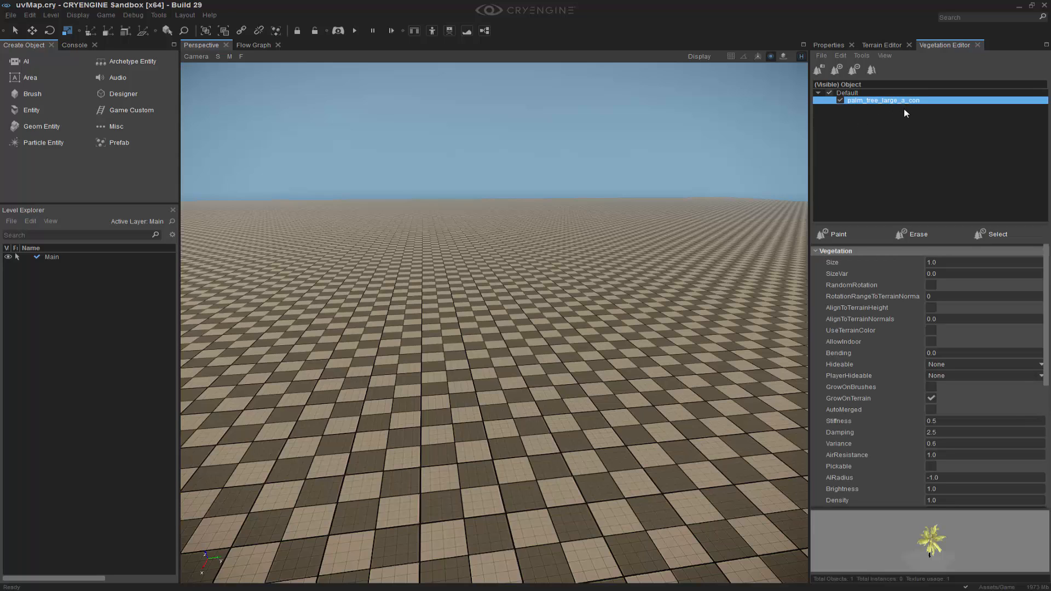
mouse_move(977, 553)
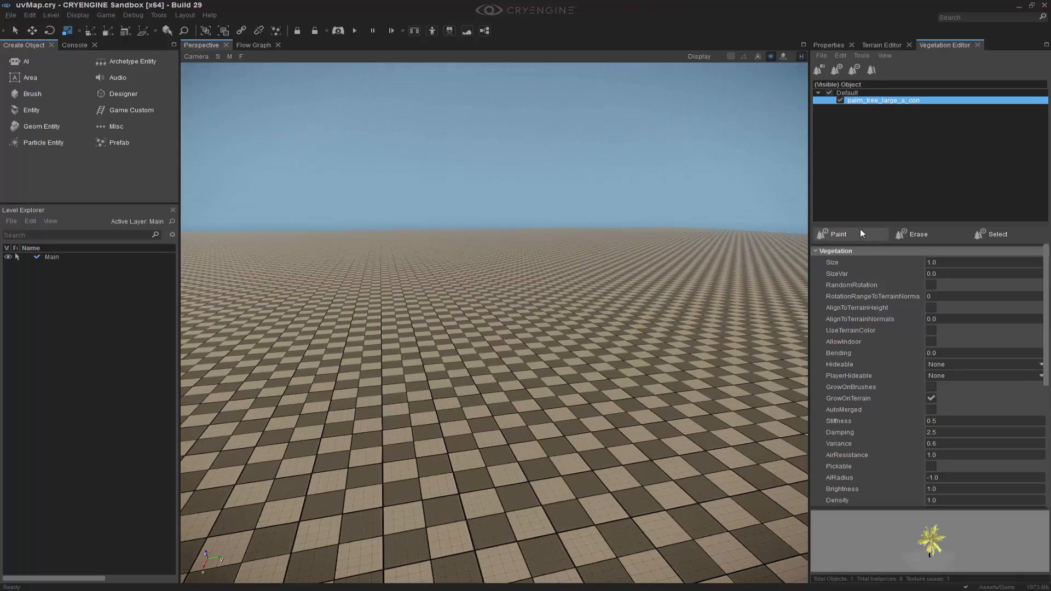
click(836, 234)
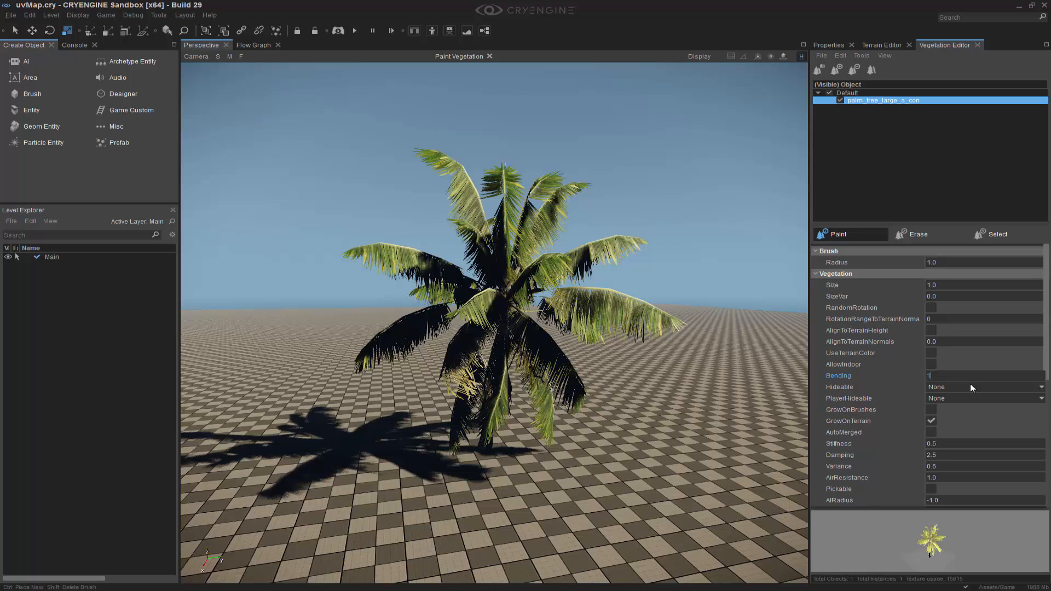
- Set the palm tree's Bending property to 1.0
text(1.0)
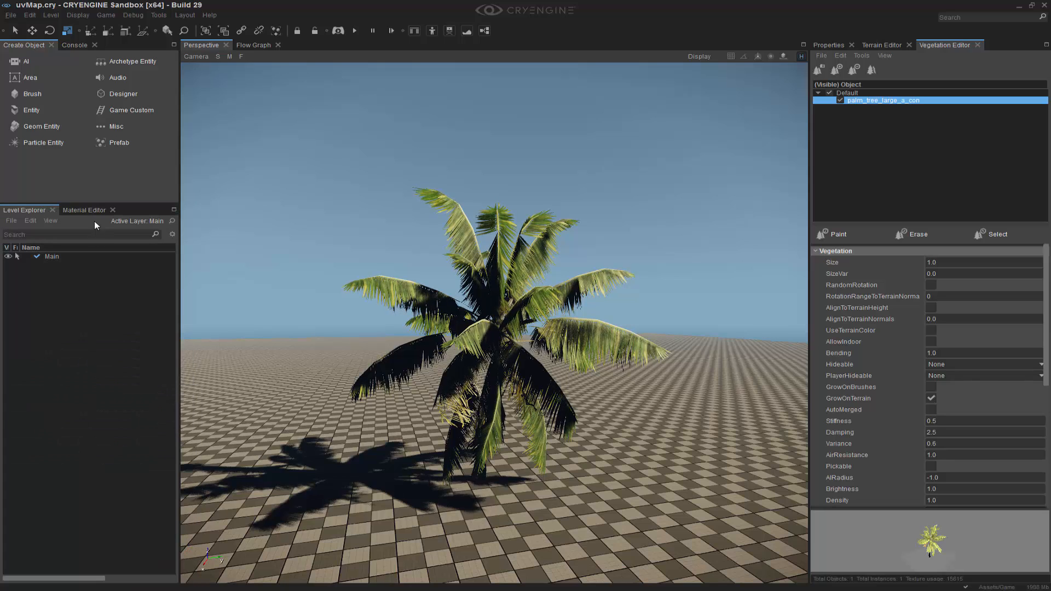
- Load the selected palm tree's material into the Material Editor
click(84, 209)
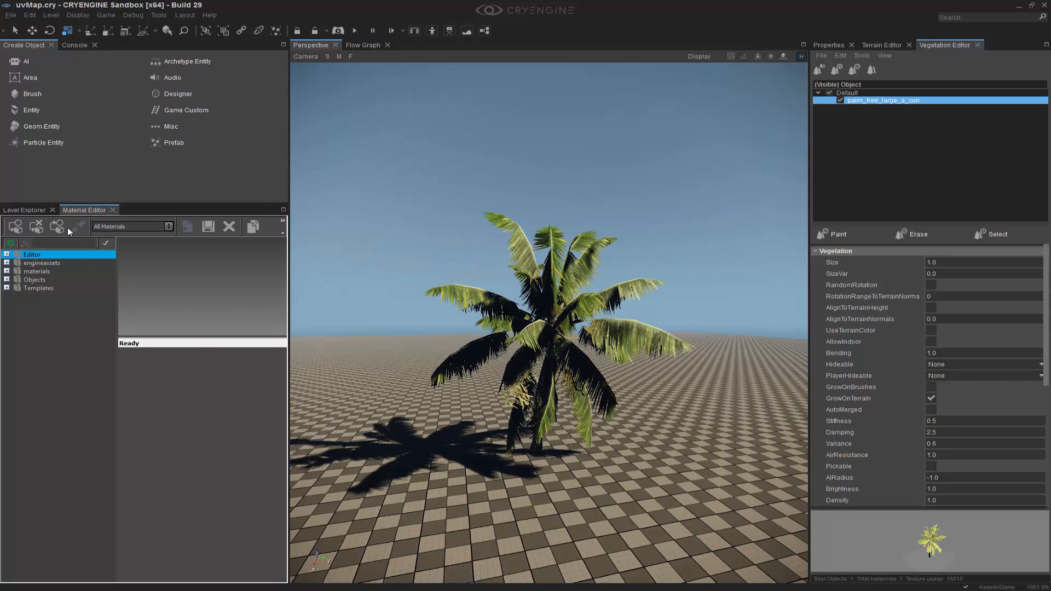
click(78, 227)
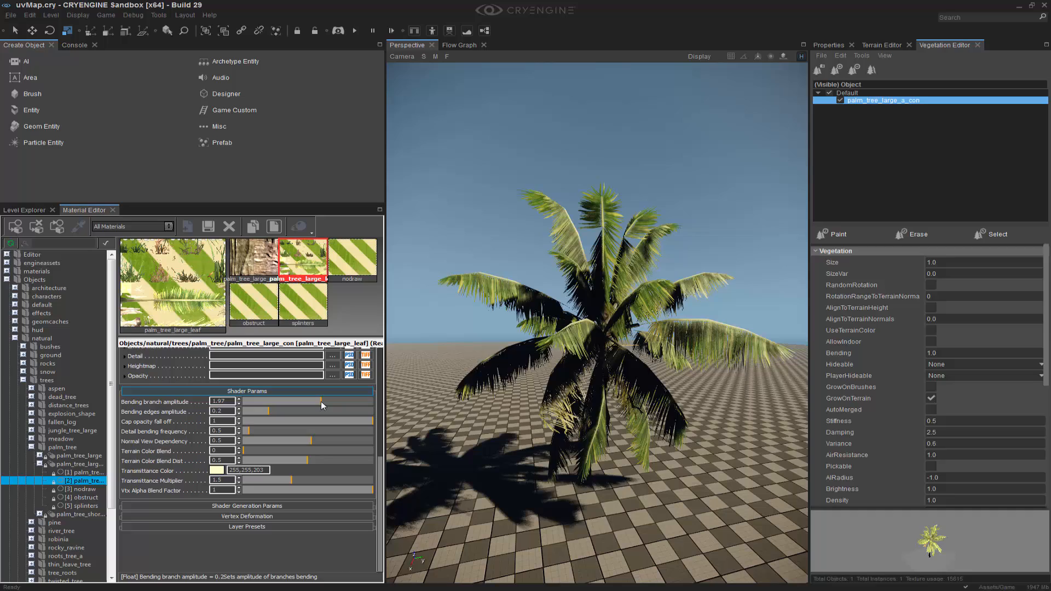
- Raise the leaf material's Bending branch amplitude to about 2.66 and Bending edges amplitude to about 0.686
drag(281, 401, 294, 401)
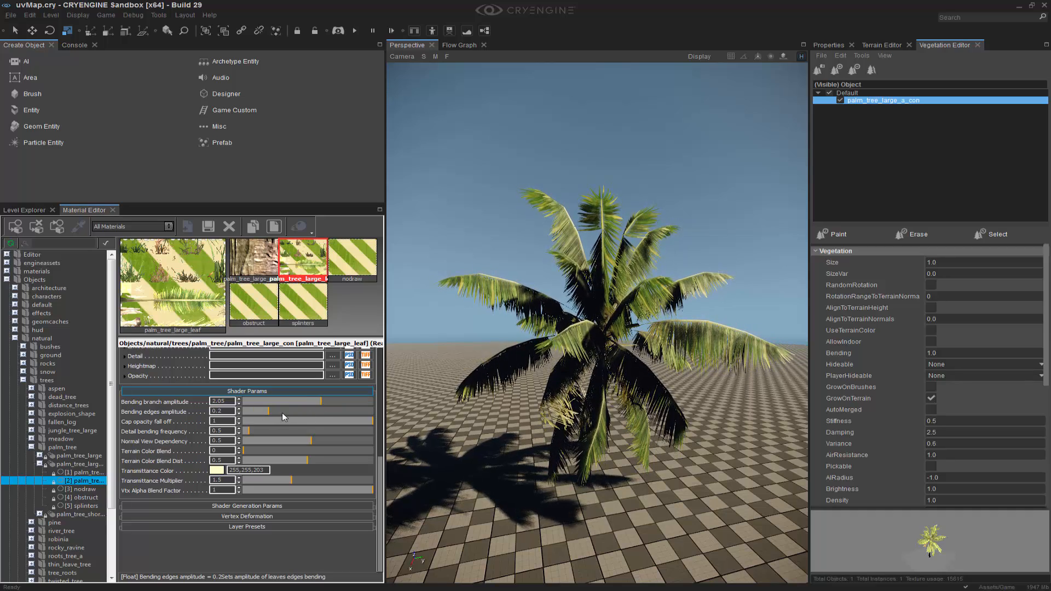
drag(255, 411, 325, 411)
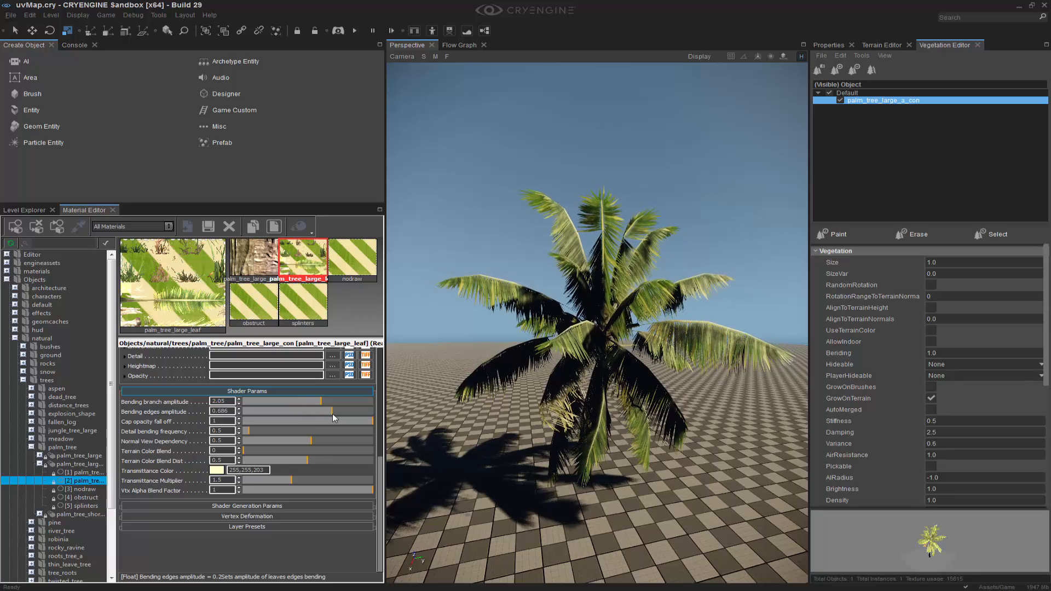